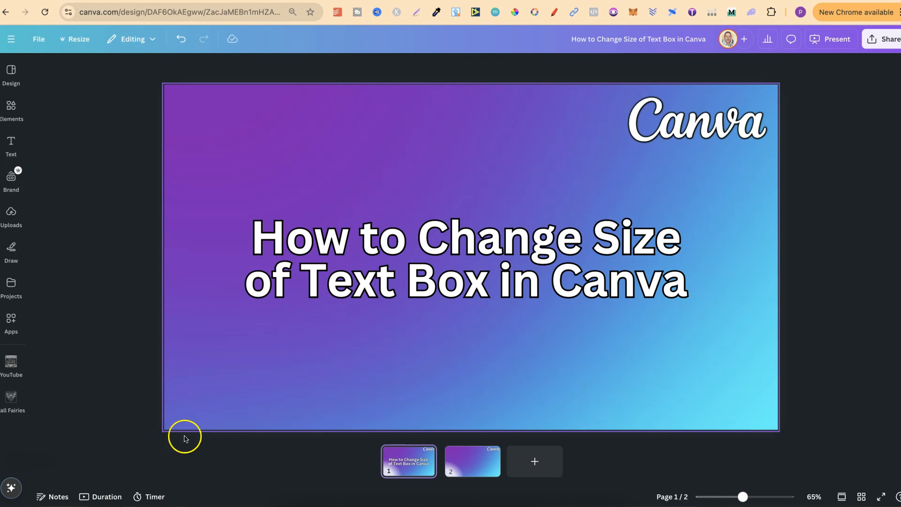
Step: Select the second slide in the page strip
left_click(471, 461)
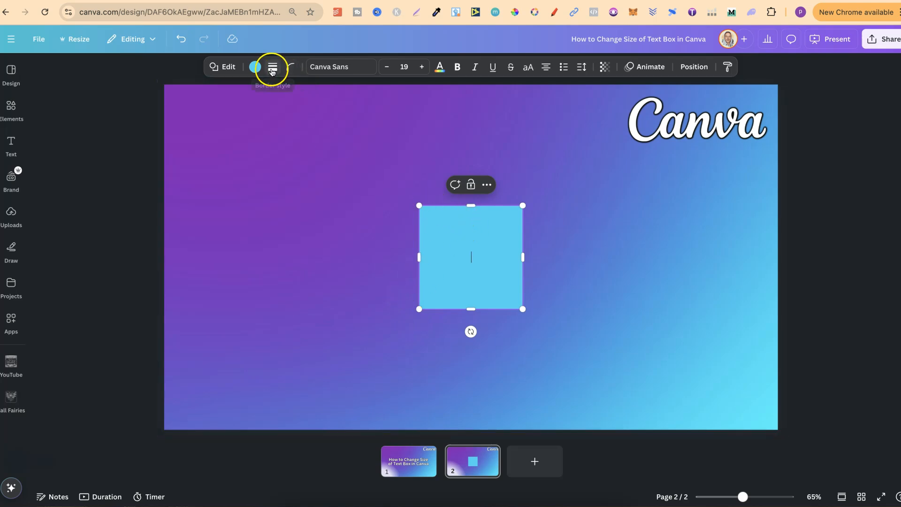
Step: Give the square a solid black border and white fill, and type 'your text just here'
left_click(271, 67)
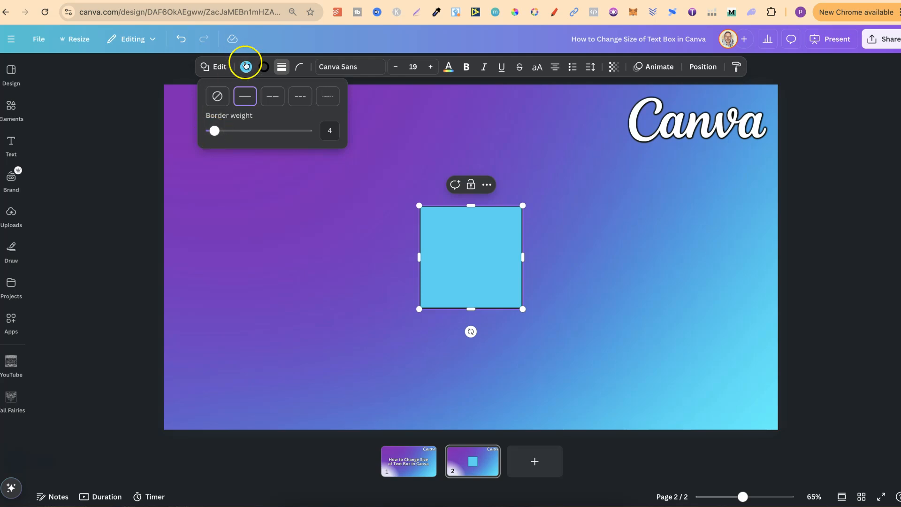
left_click(246, 67)
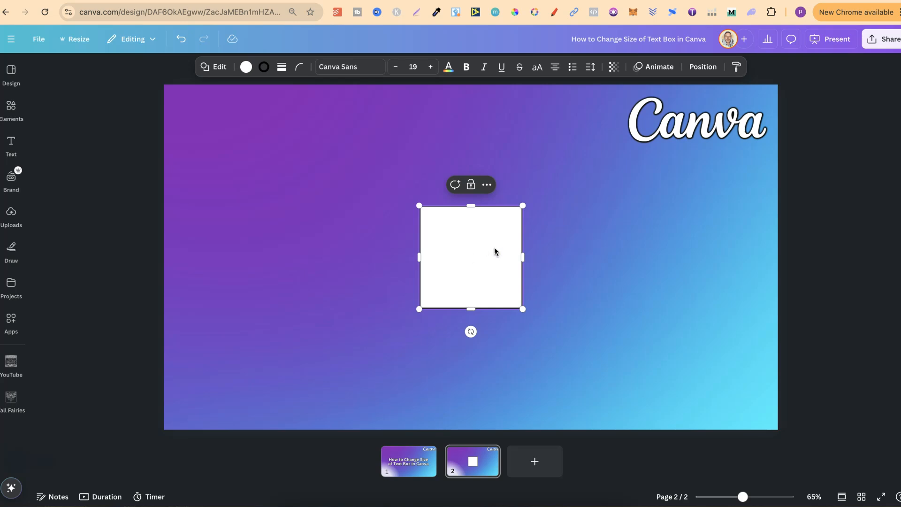
type("your text just here")
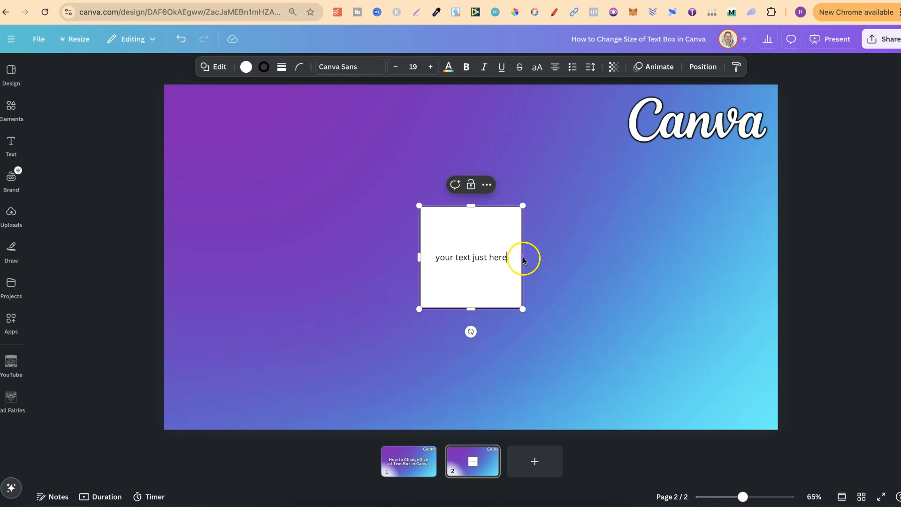
mouse_move(522, 207)
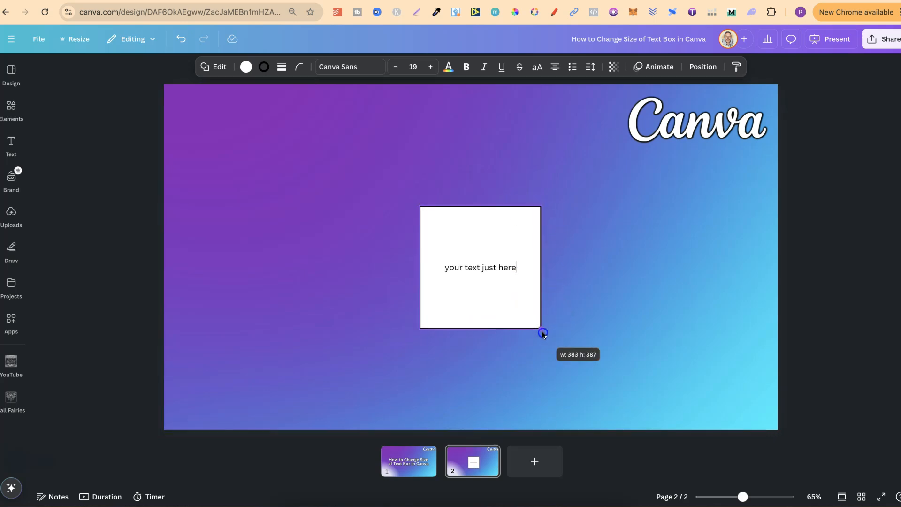
Step: Drag the box's handles to stretch it into a wide, shorter rectangle and select it
left_click_drag(542, 333, 532, 302)
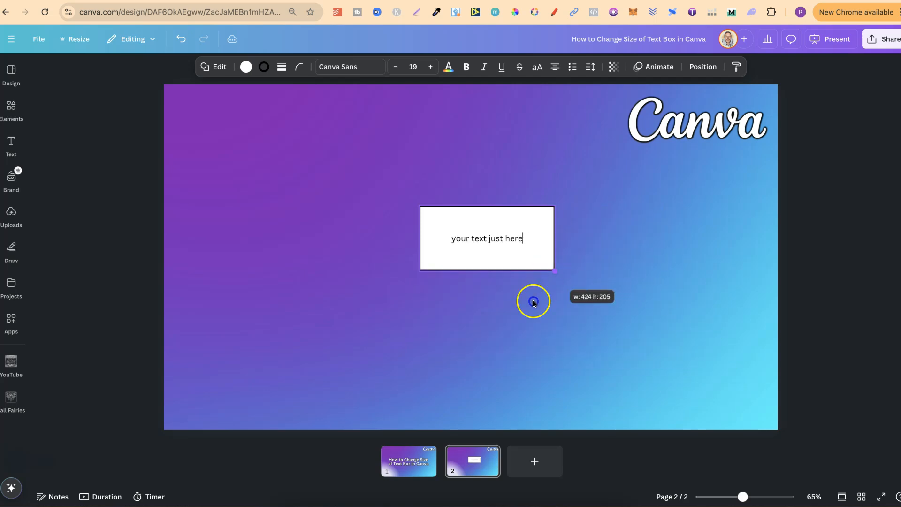
left_click_drag(533, 302, 574, 486)
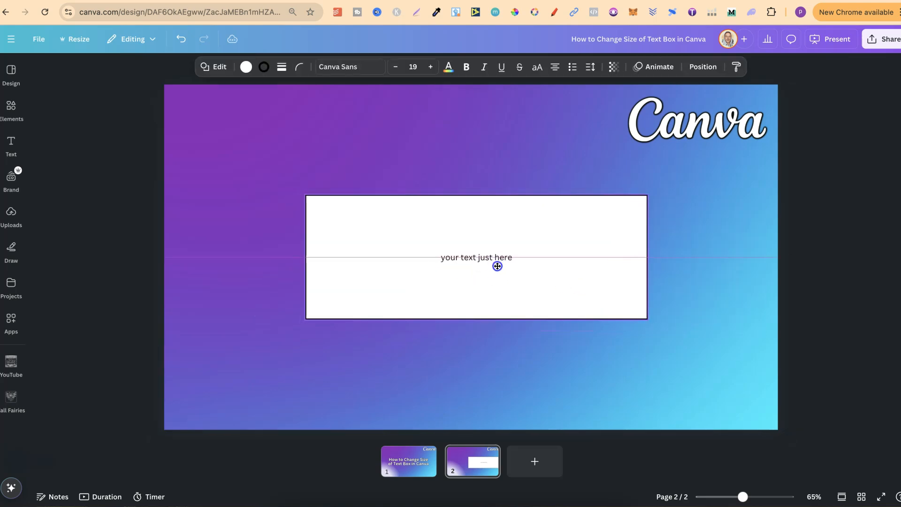
left_click(475, 257)
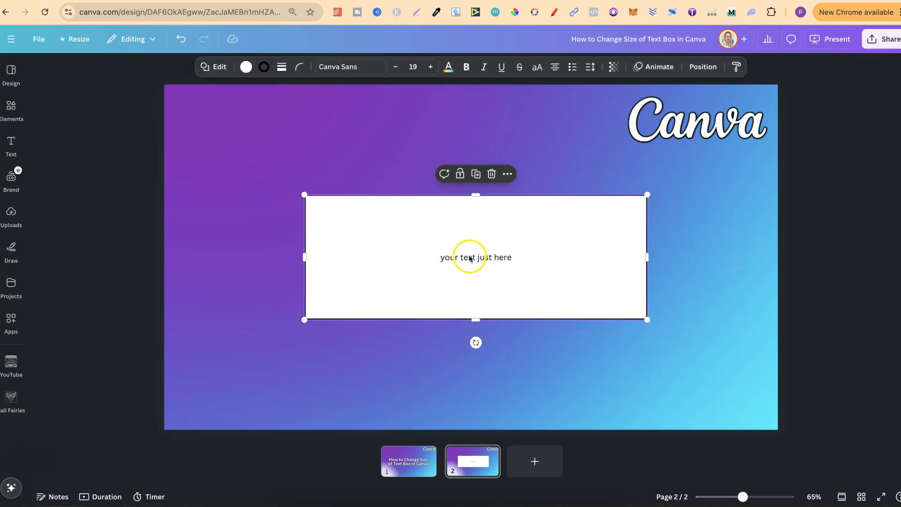
Step: Select all the box's text and raise its font size to 72
triple_click(475, 257)
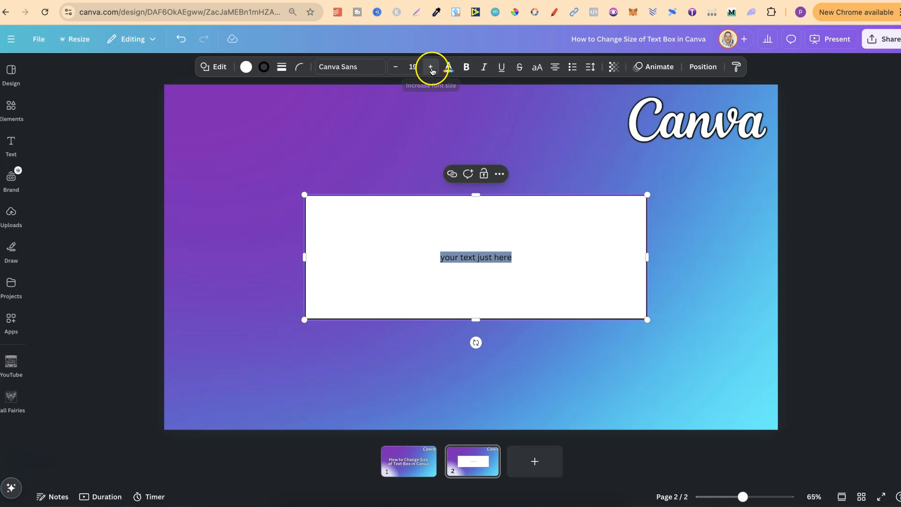
left_click(430, 66)
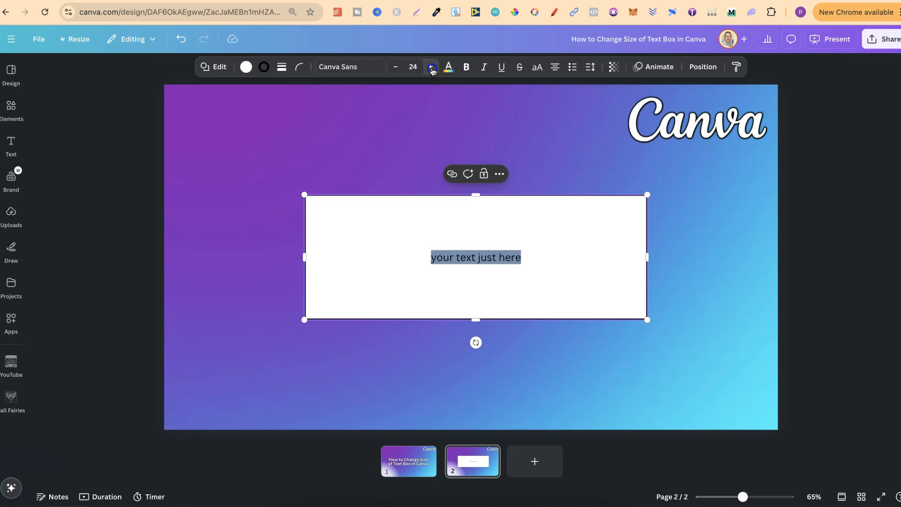
left_click(431, 66)
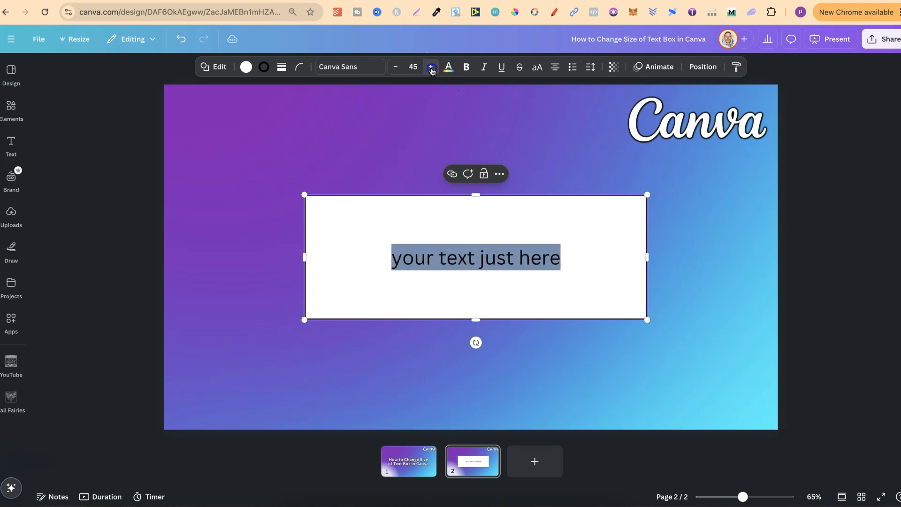
left_click(430, 66)
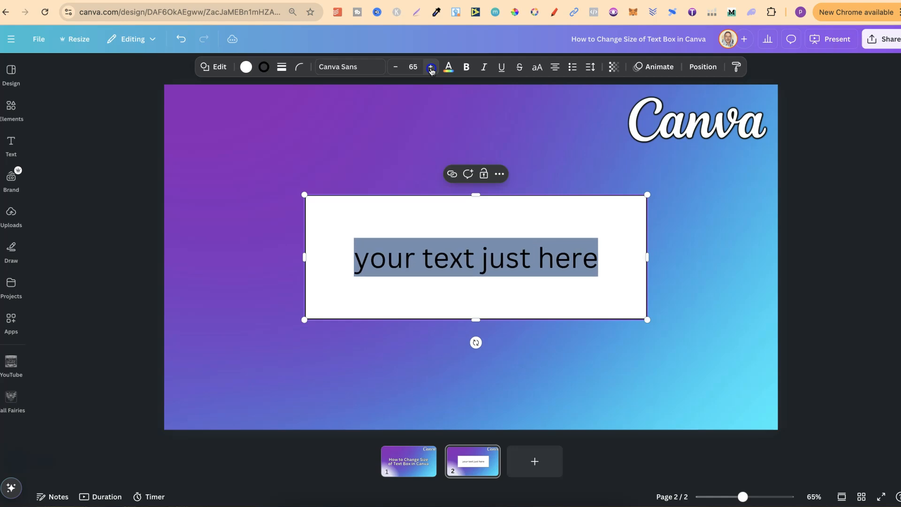
left_click(430, 67)
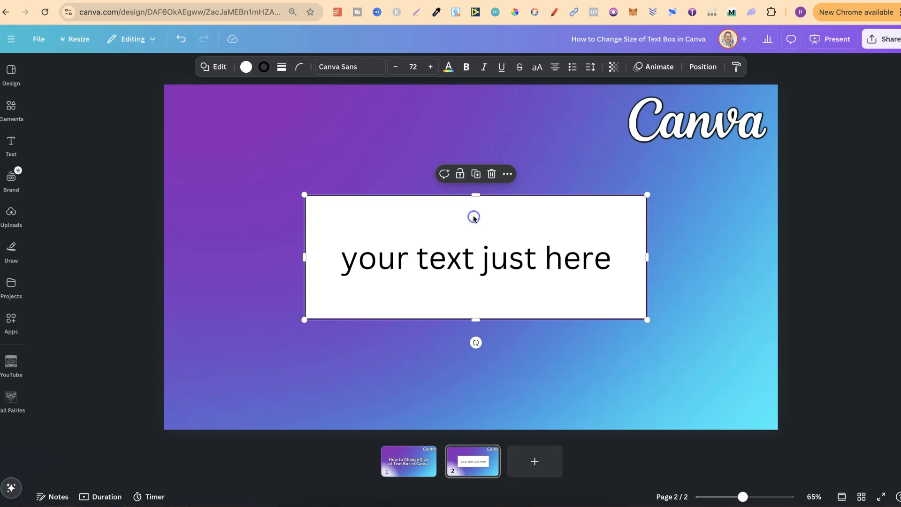
Step: Set the box's border weight to 11, then deselect it
left_click(281, 67)
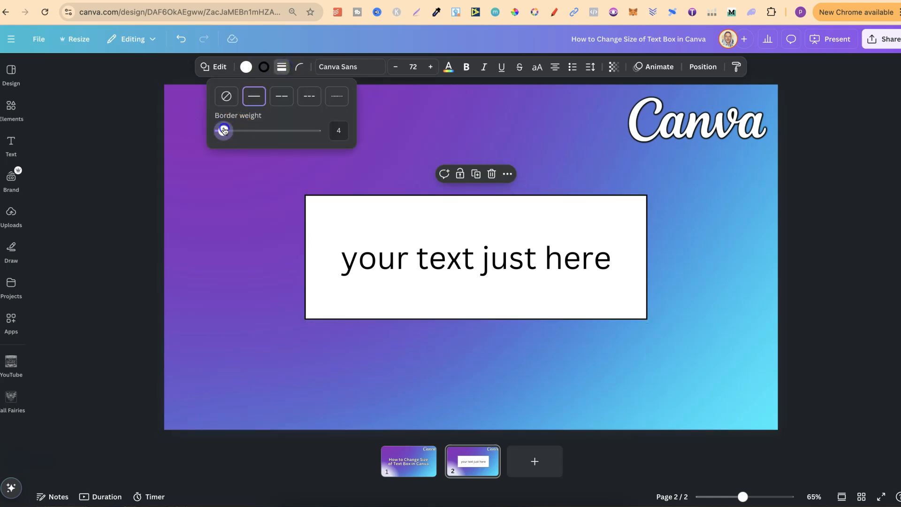
left_click_drag(222, 130, 230, 130)
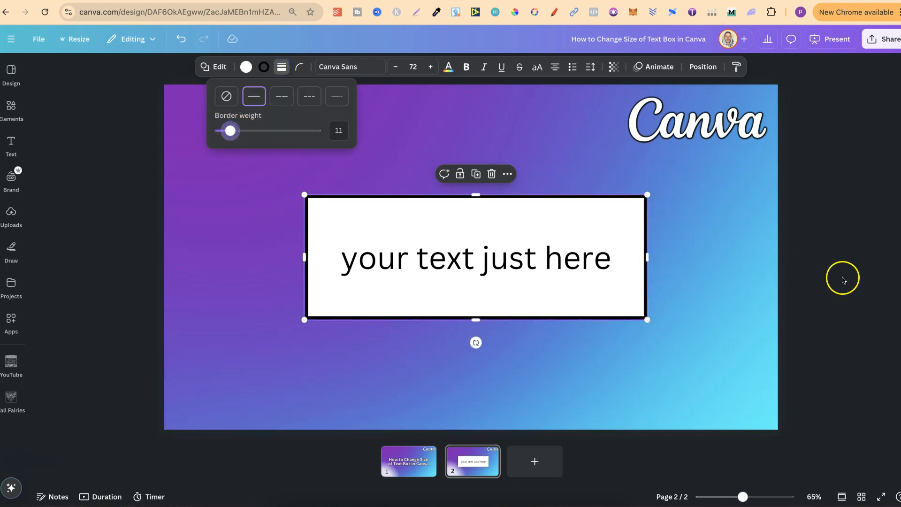
left_click(842, 280)
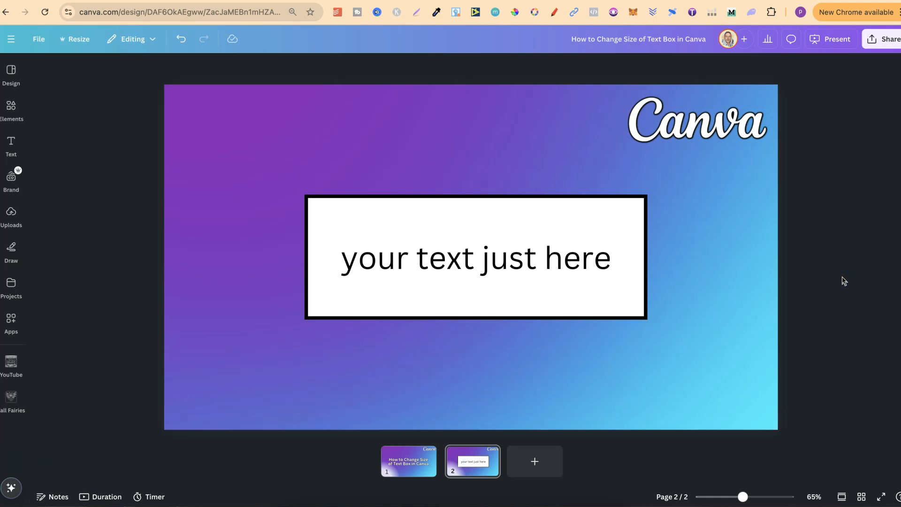